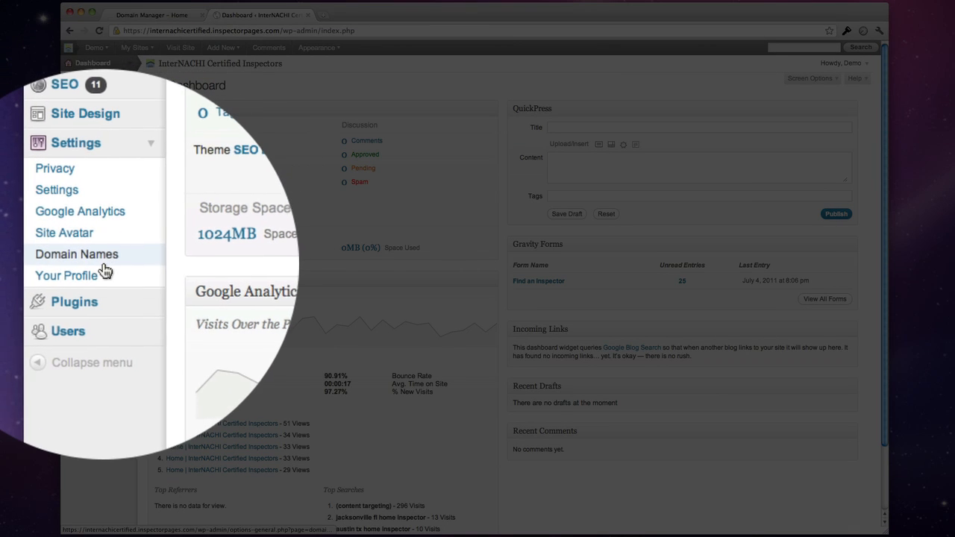
Open Settings > Domain Names to view the NS1/NS2 nameserver instructions and Domain Mapping list
{"action": "left_click", "coordinate": [77, 253]}
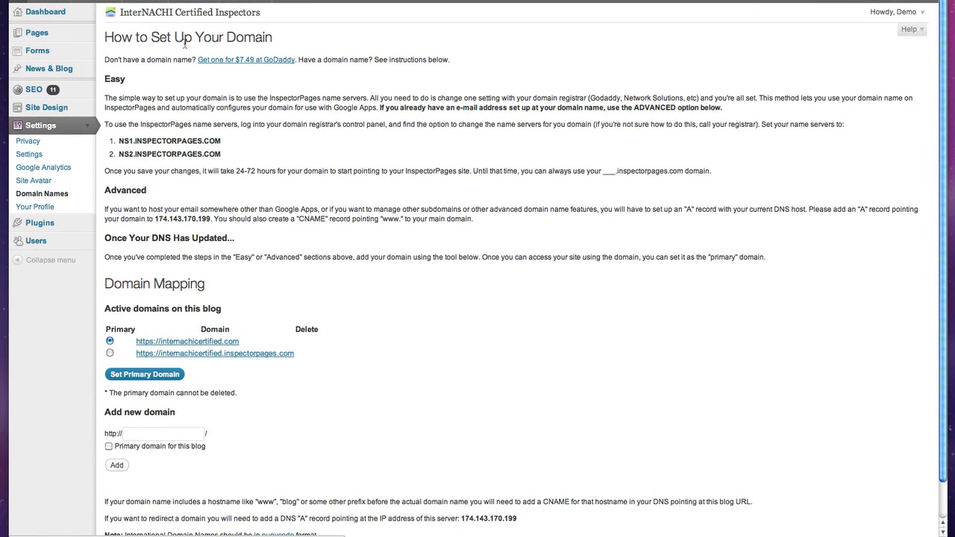
{"action": "mouse_move", "coordinate": [271, 67]}
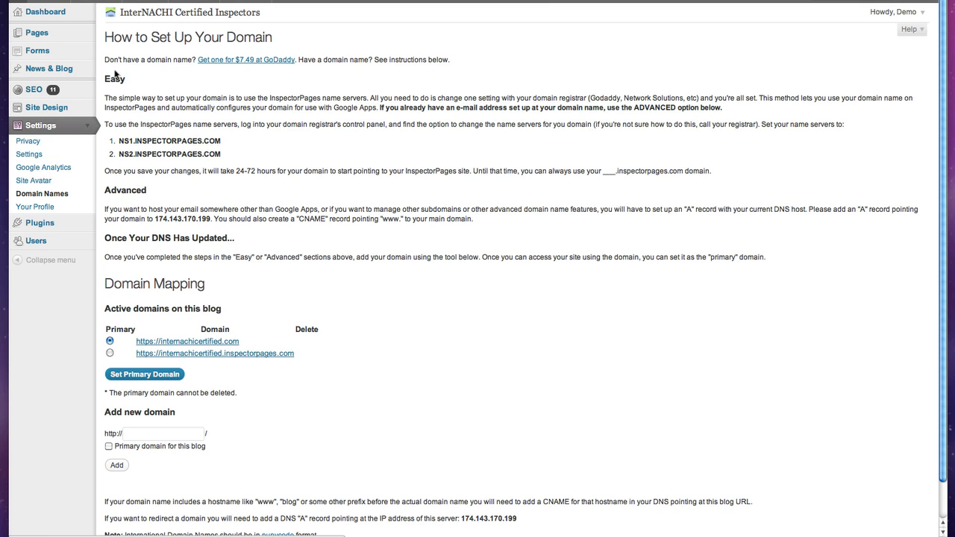
{"action": "mouse_move", "coordinate": [117, 158]}
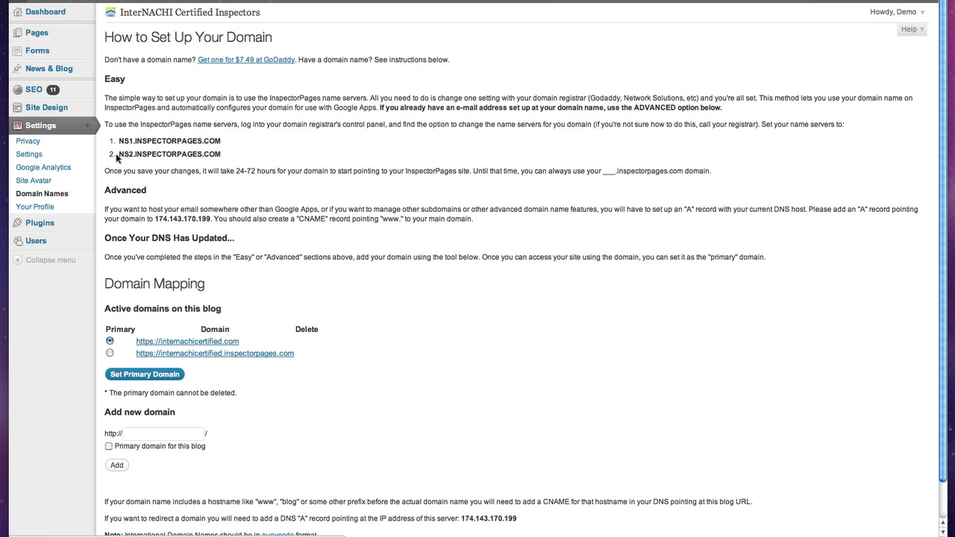
{"action": "mouse_move", "coordinate": [133, 191]}
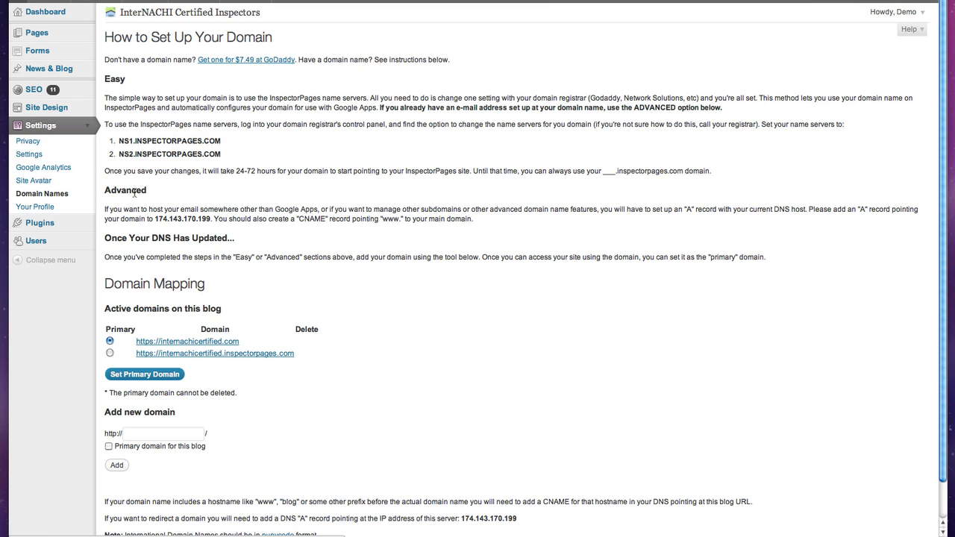
{"action": "mouse_move", "coordinate": [134, 229]}
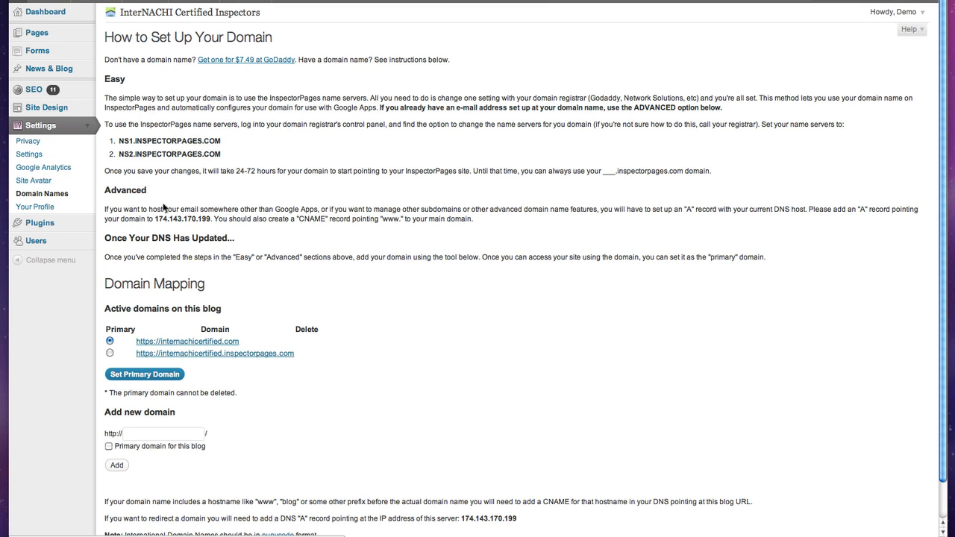
{"action": "mouse_move", "coordinate": [123, 140]}
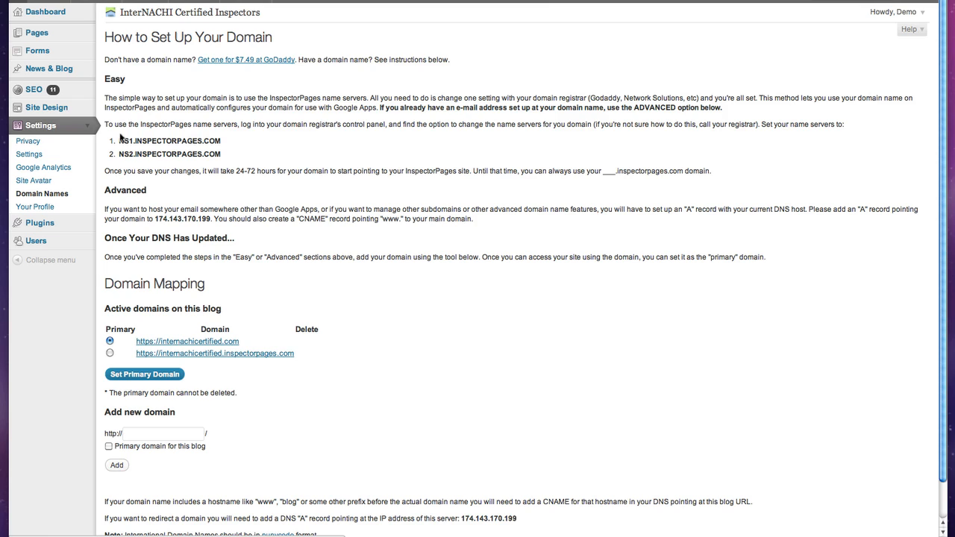
{"action": "mouse_move", "coordinate": [250, 148]}
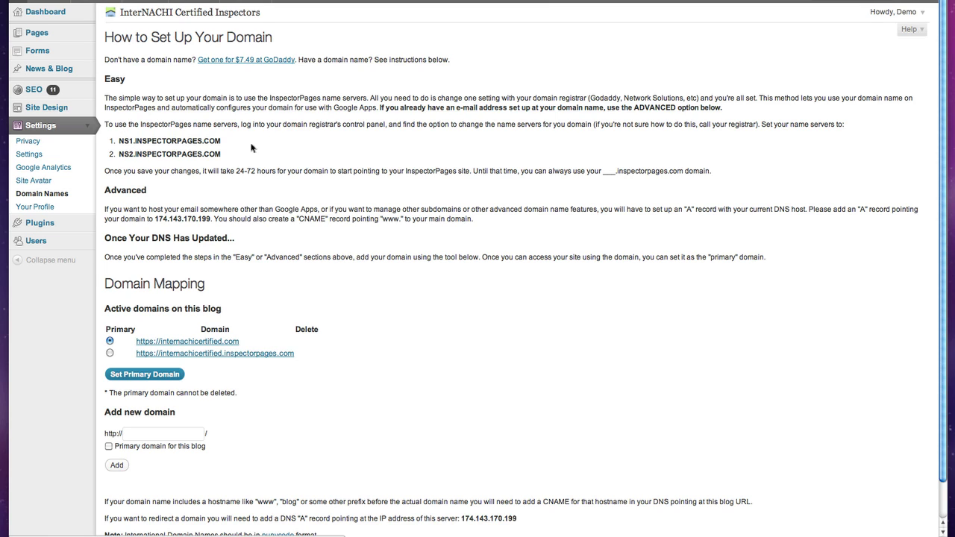
{"action": "mouse_move", "coordinate": [129, 149]}
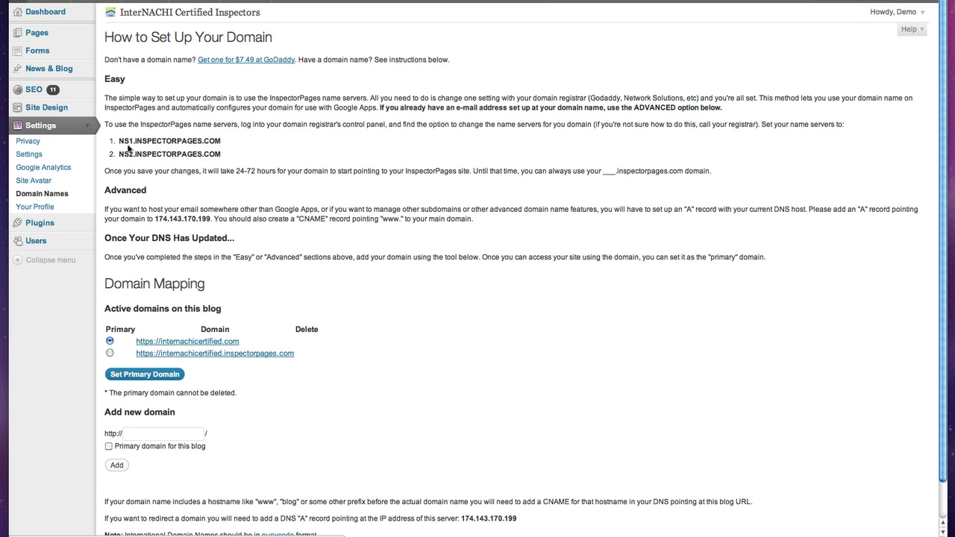
{"action": "mouse_move", "coordinate": [227, 140]}
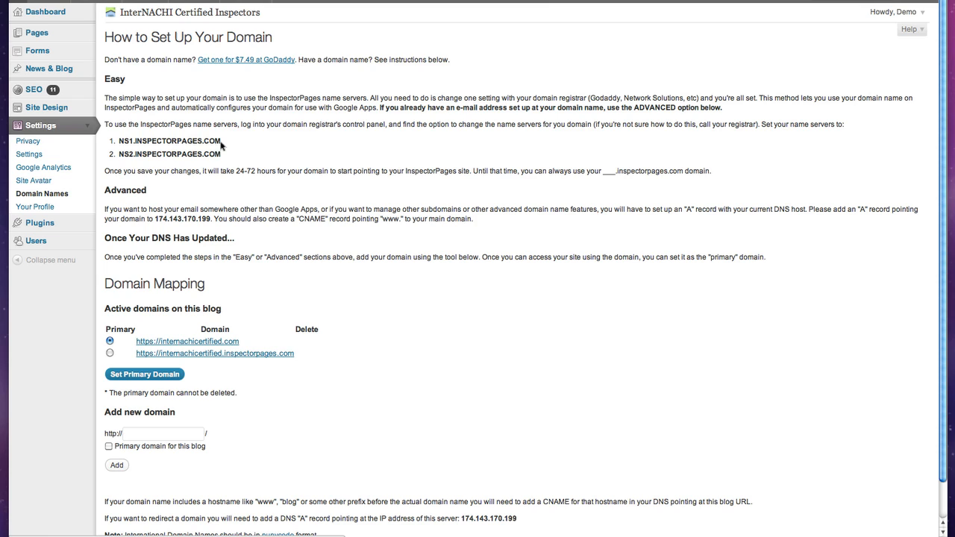
{"action": "mouse_move", "coordinate": [239, 158]}
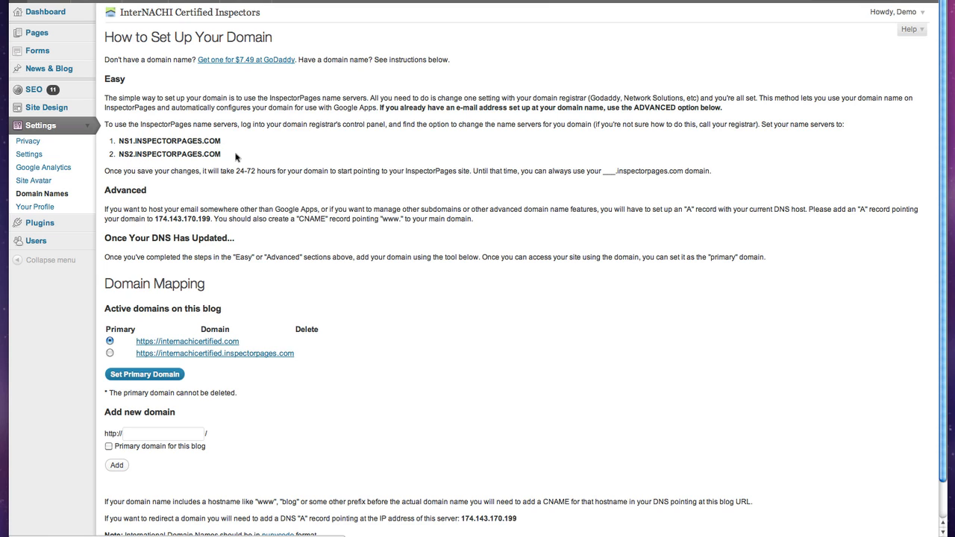
{"action": "mouse_move", "coordinate": [260, 154]}
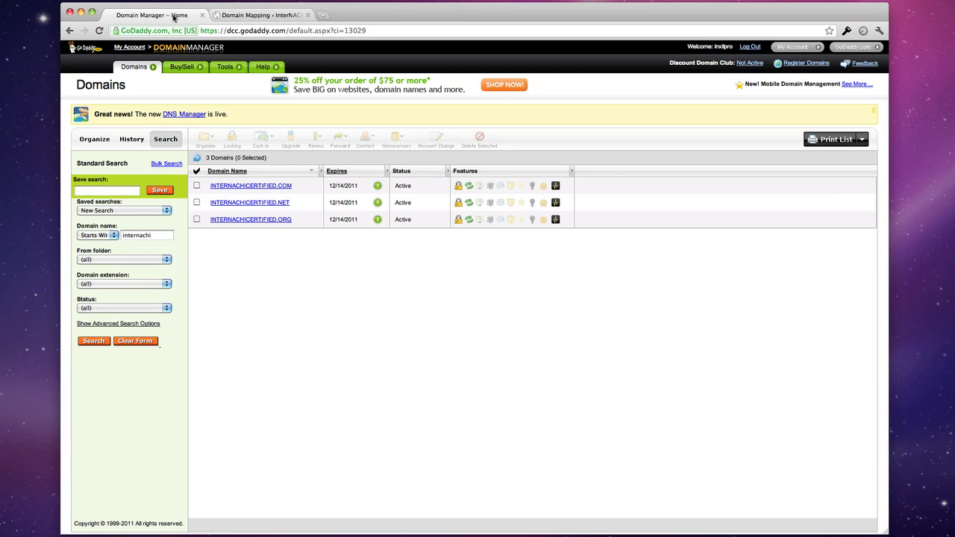
{"action": "mouse_move", "coordinate": [340, 301]}
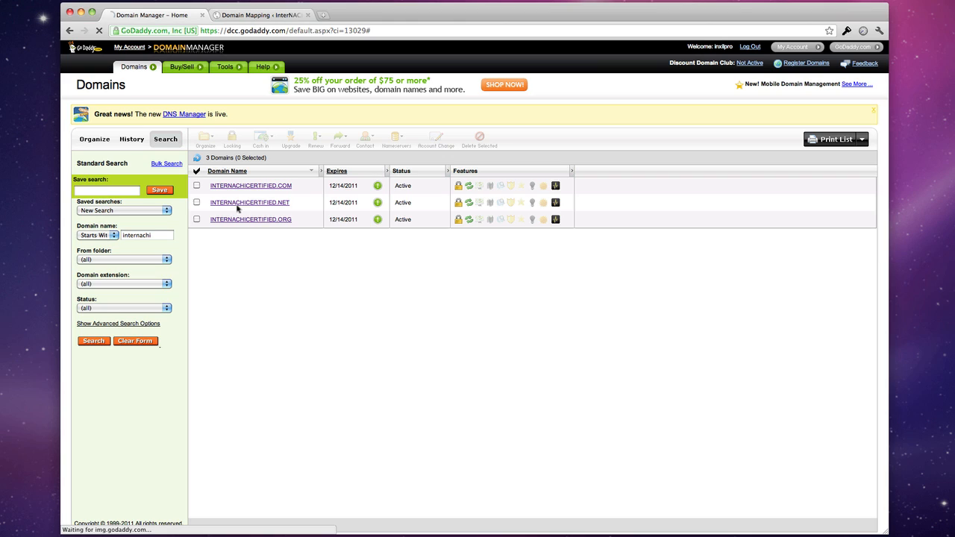
Open INTERNACHICERTIFIED.NET's Domain Details and bring its Nameservers section into view
{"action": "left_click", "coordinate": [249, 202]}
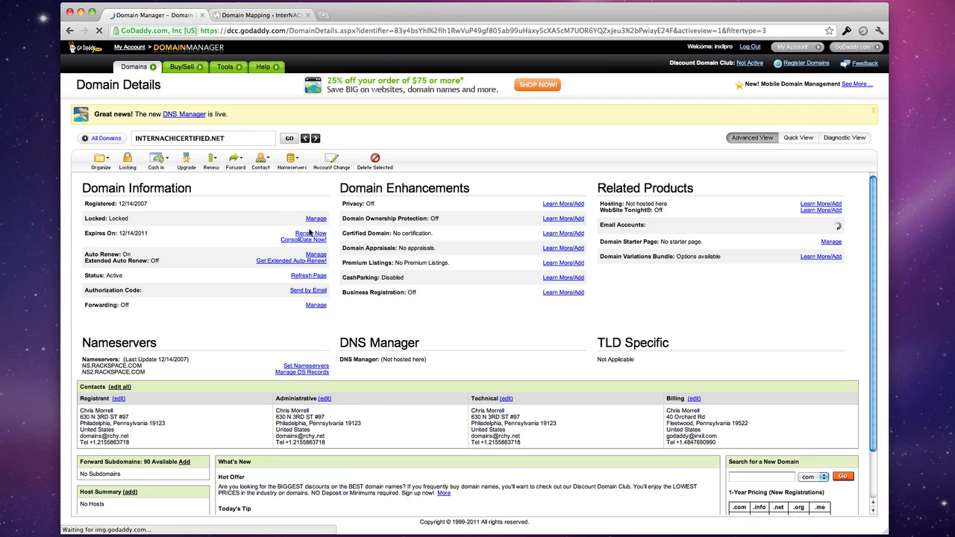
{"action": "scroll", "scroll_direction": "down", "scroll_amount": 3}
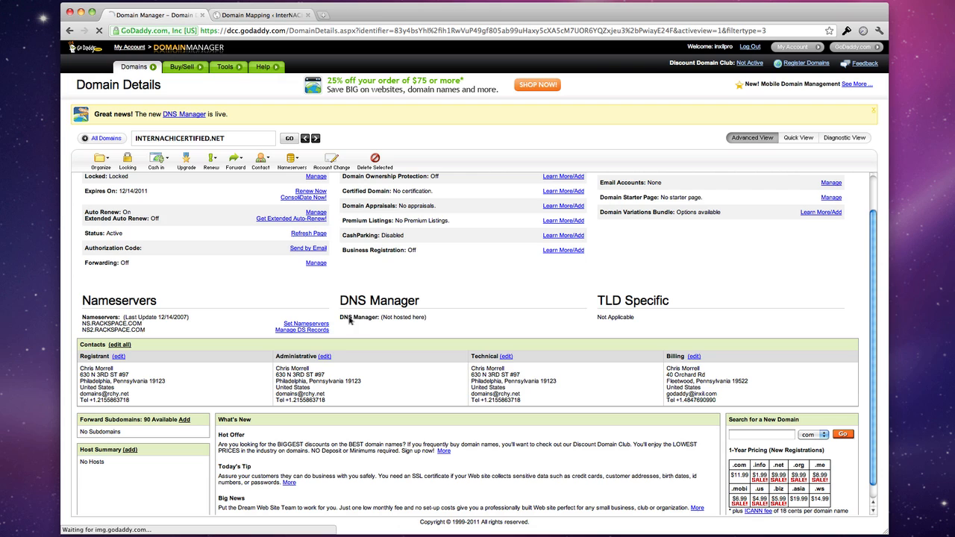
Set specific nameservers NS1.INSPECTORPAGES.COM and NS2.INSPECTORPAGES.COM and submit with OK
{"action": "left_click", "coordinate": [304, 324]}
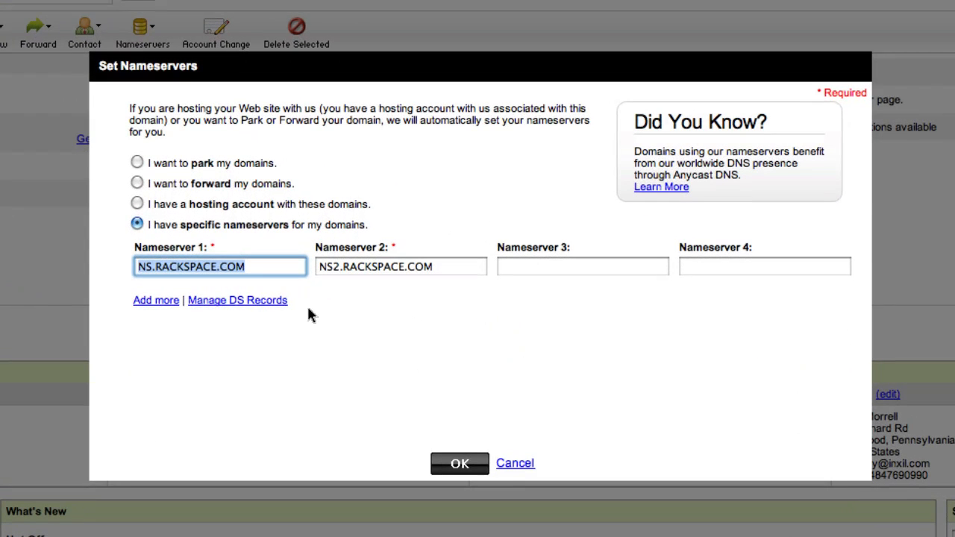
{"action": "type", "text": "NS2"}
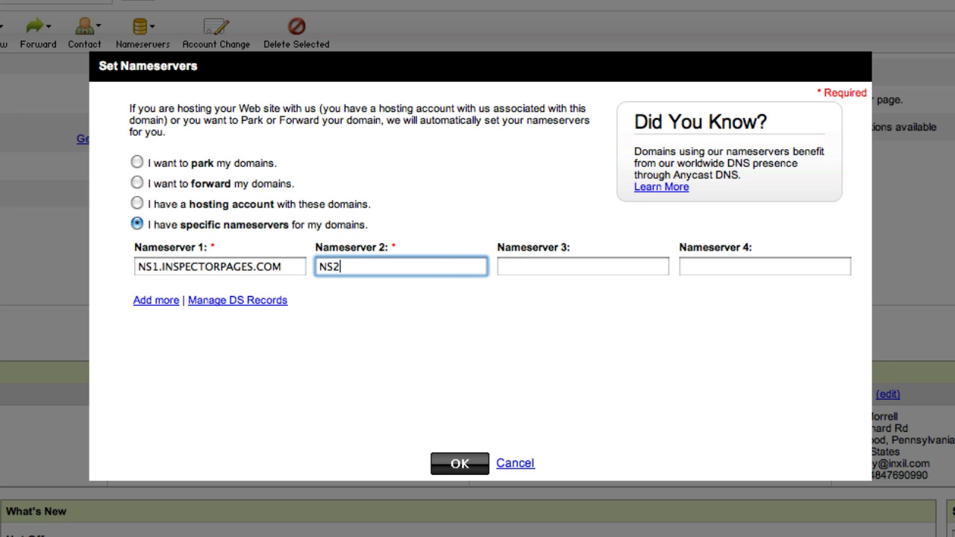
{"action": "type", "text": ".INSPECTOR"}
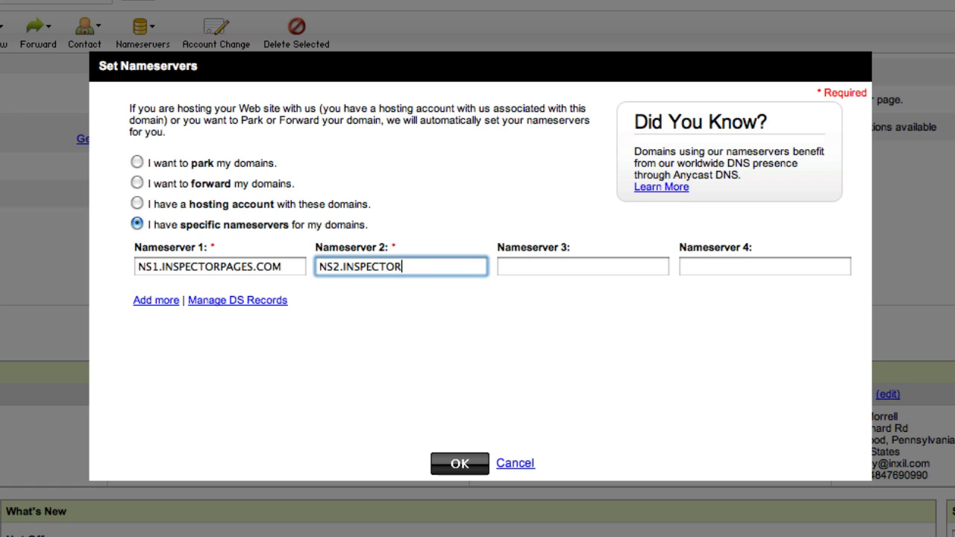
{"action": "type", "text": "PAGES.COM"}
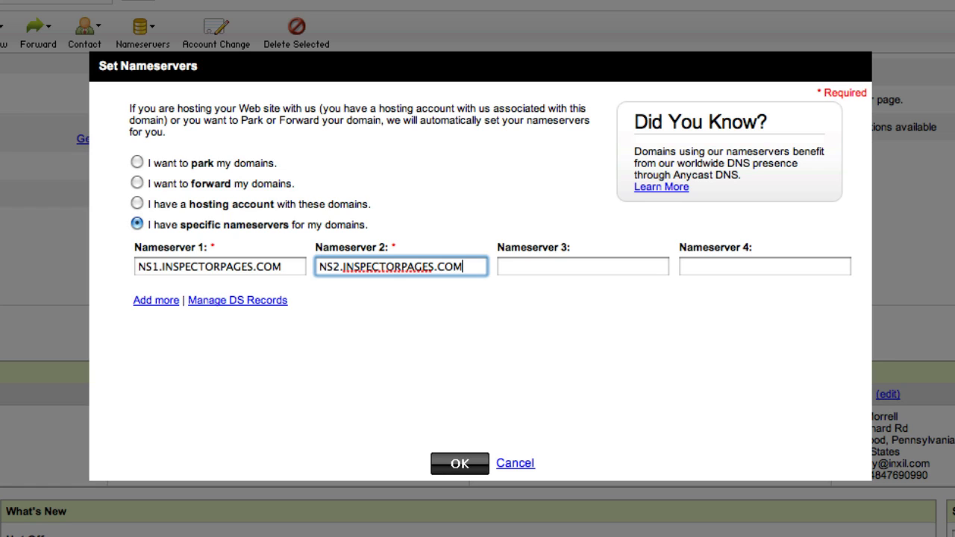
{"action": "left_click", "coordinate": [459, 462]}
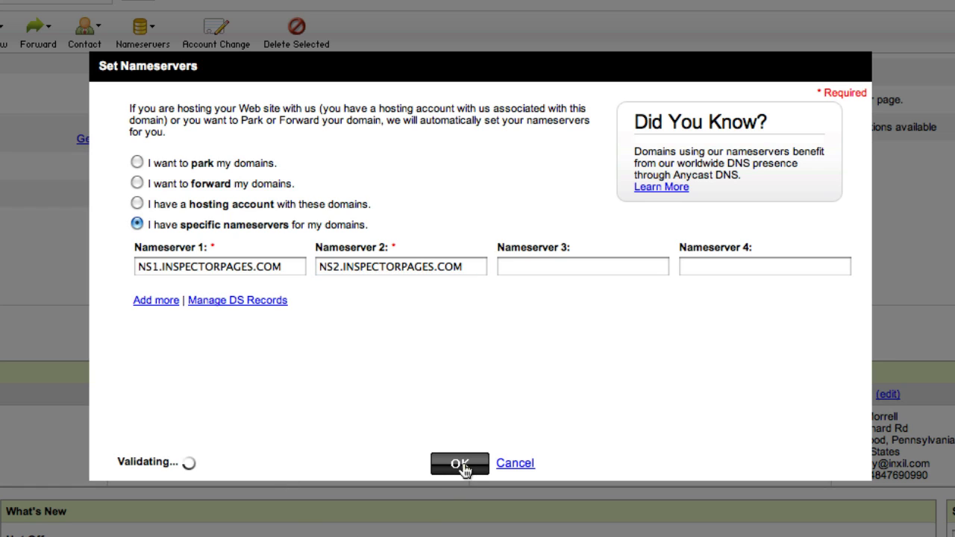
Acknowledge the 'changes submitted, up to 48 hours' notice and return to Domain Details
{"action": "left_click", "coordinate": [459, 465]}
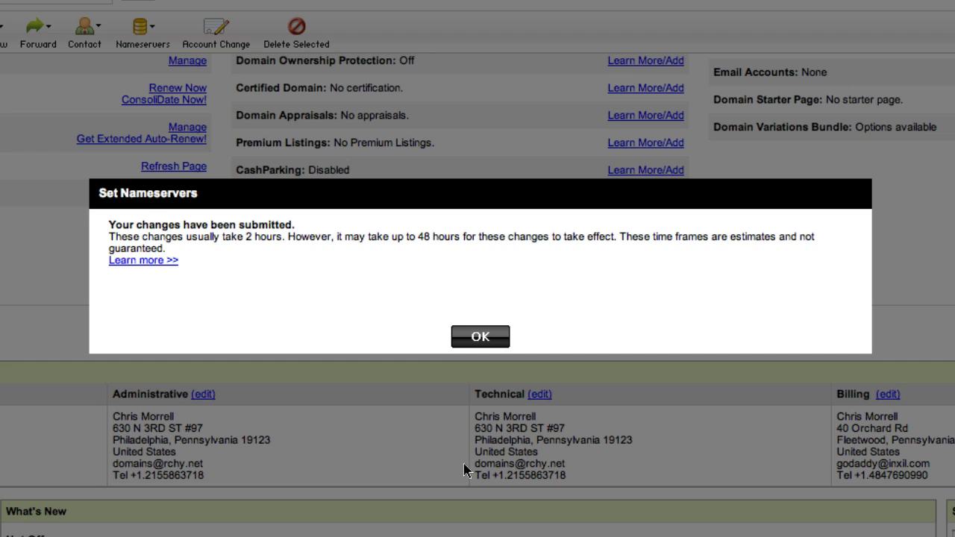
{"action": "mouse_move", "coordinate": [419, 255]}
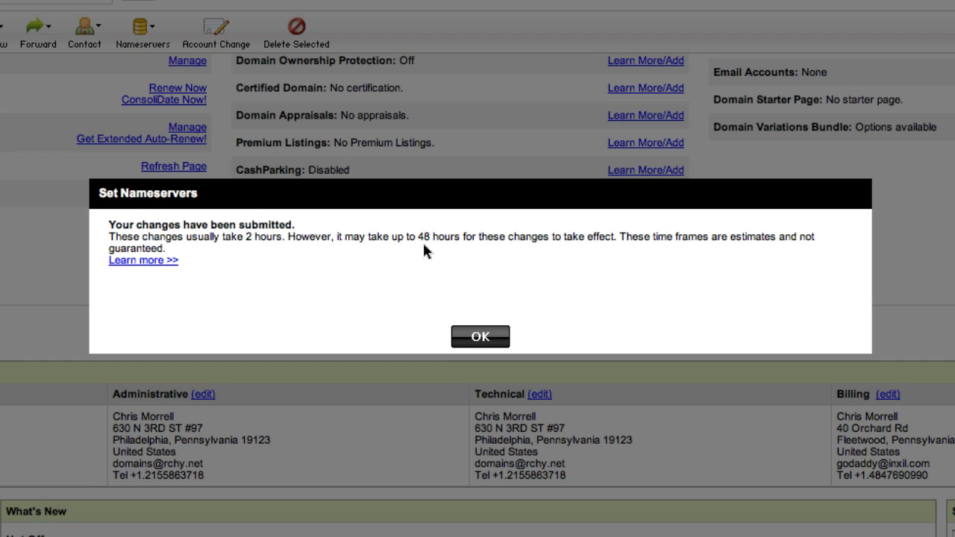
{"action": "mouse_move", "coordinate": [600, 255]}
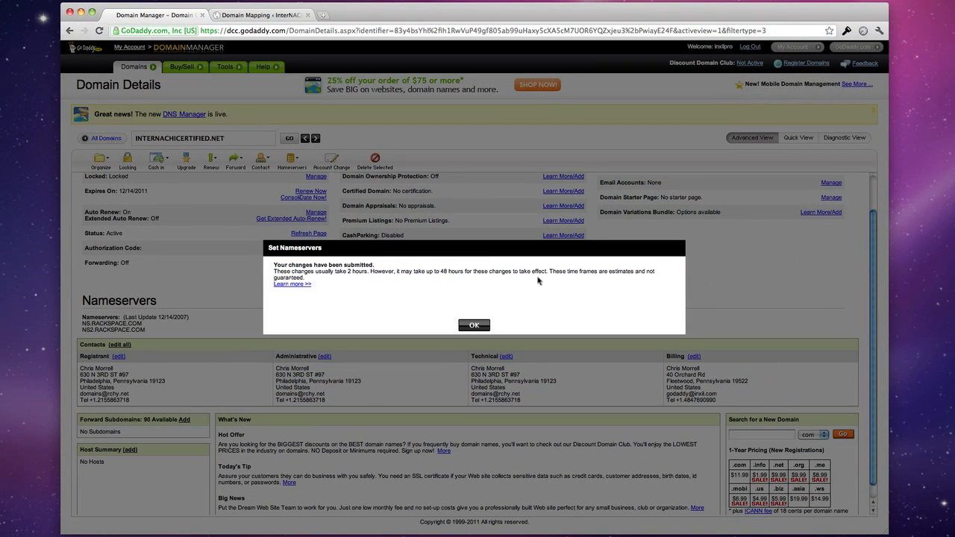
{"action": "mouse_move", "coordinate": [539, 286]}
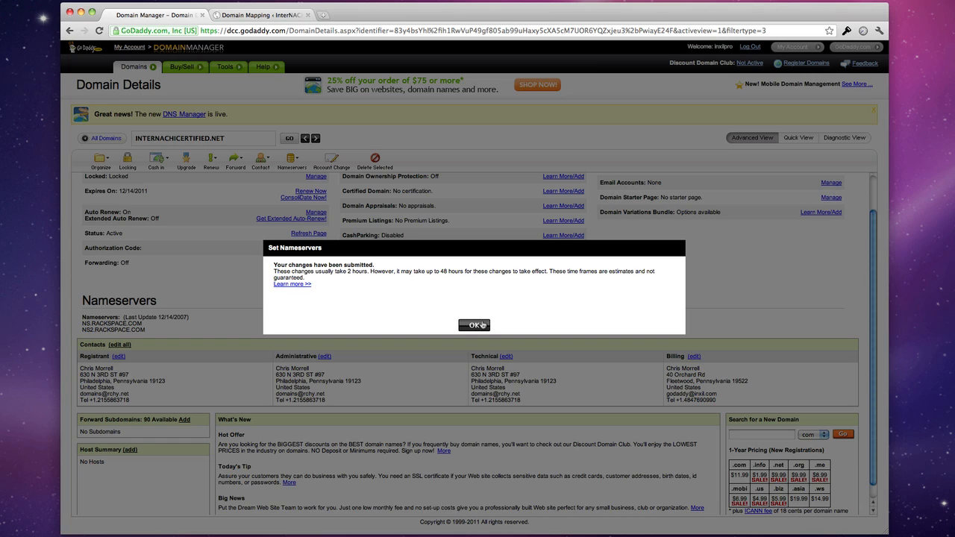
{"action": "left_click", "coordinate": [475, 325]}
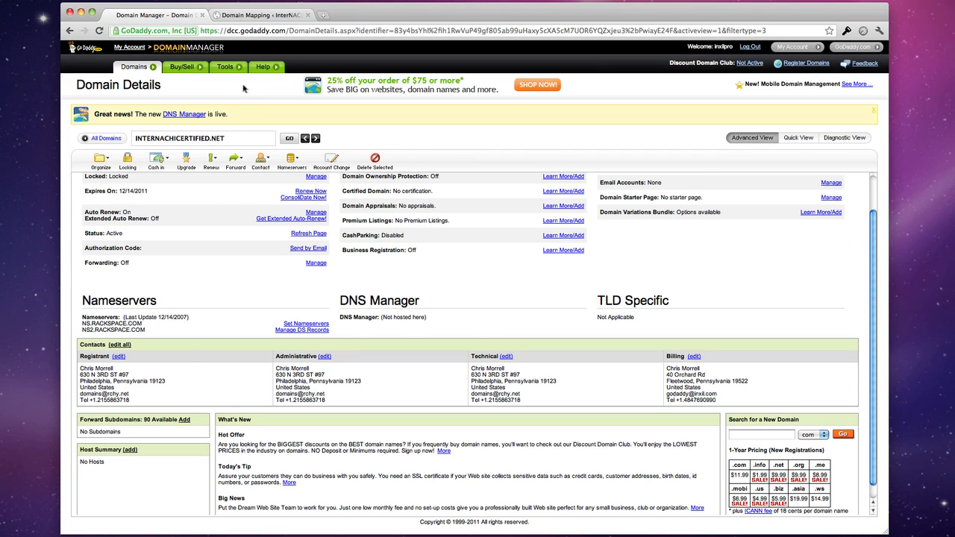
Add internachicertified.net under Add new domain so it joins the blog's active domains
{"action": "left_click", "coordinate": [269, 16]}
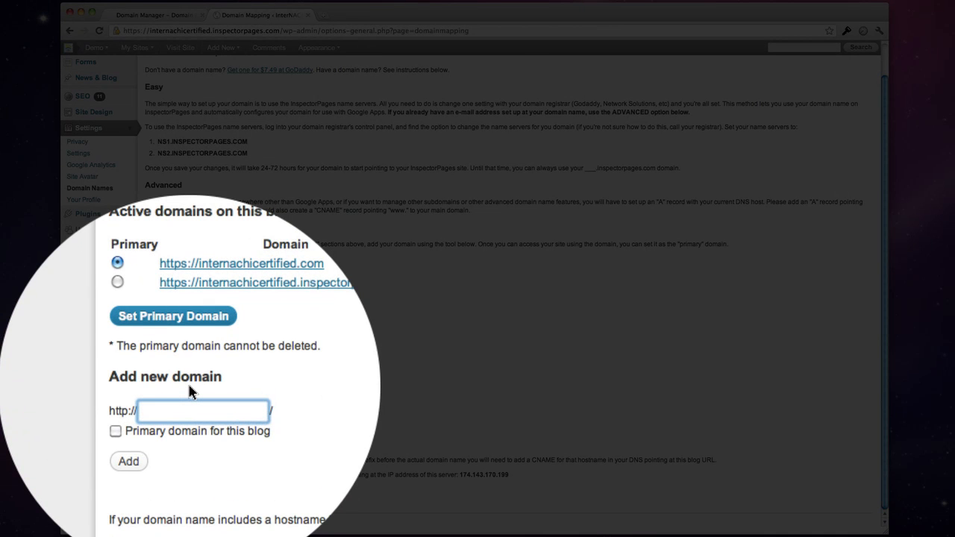
{"action": "type", "text": "internachicertified.net"}
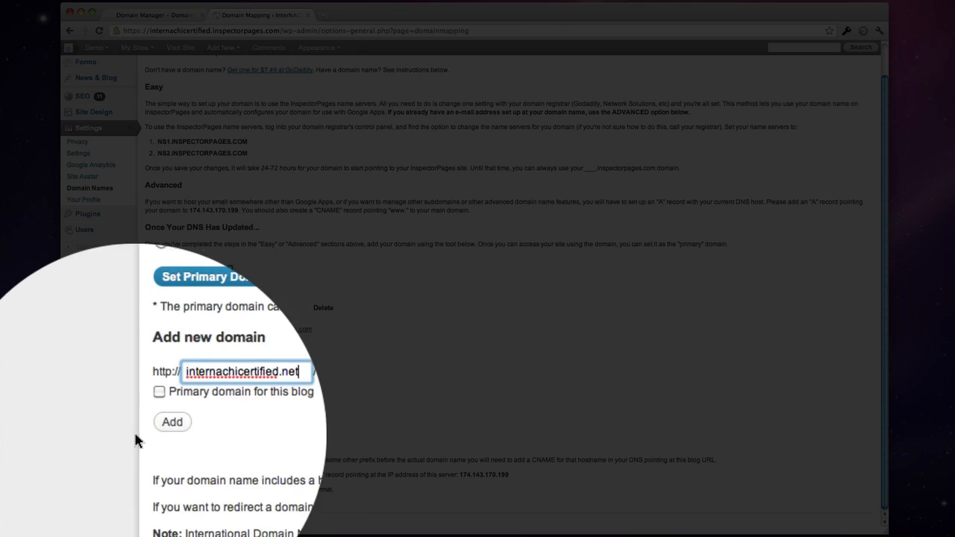
{"action": "left_click", "coordinate": [173, 420]}
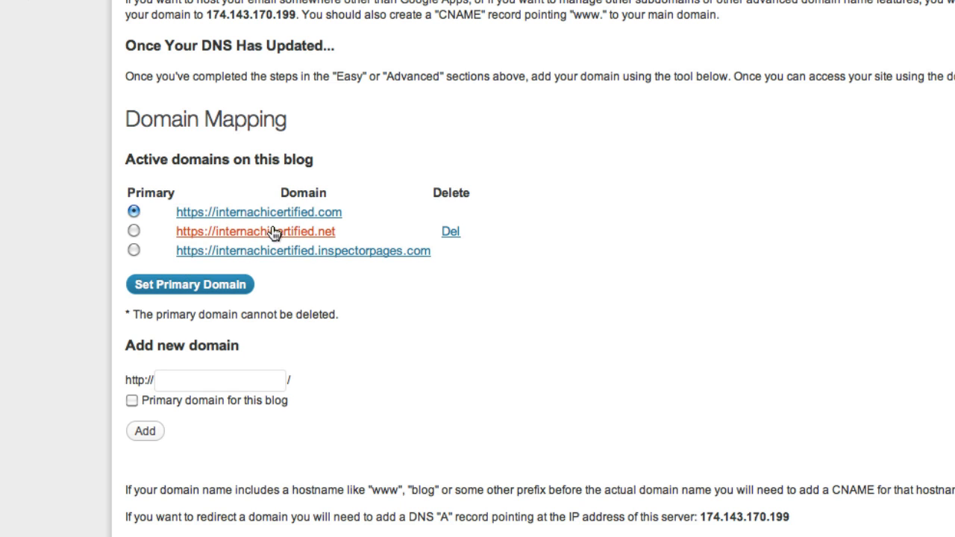
{"action": "mouse_move", "coordinate": [582, 298]}
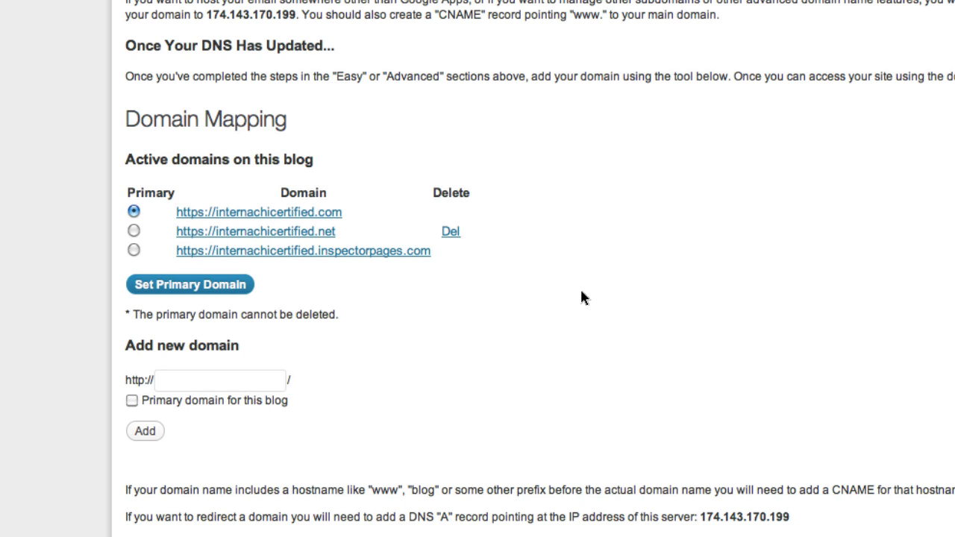
Select the Primary radio button beside internachicertified.net in Active domains on this blog
{"action": "scroll", "scroll_direction": "up", "scroll_amount": 3}
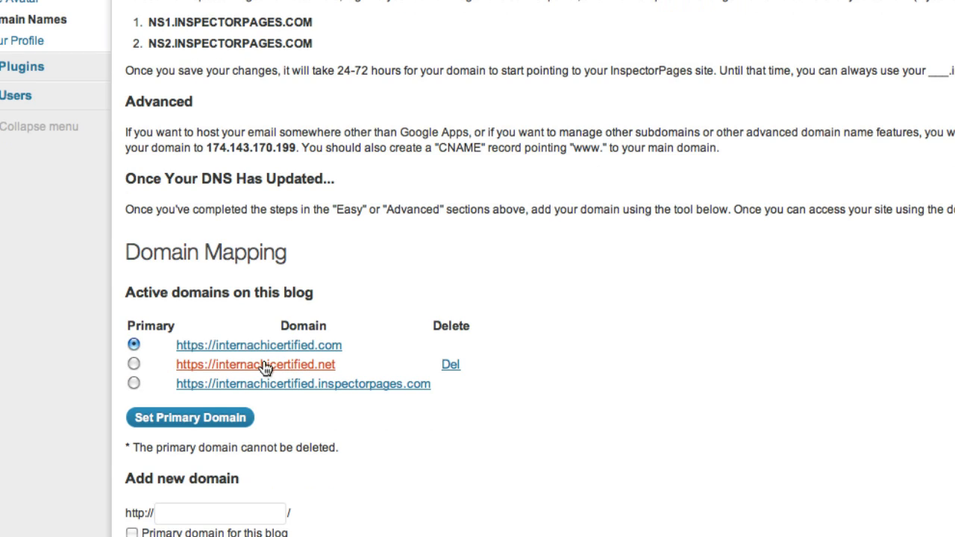
{"action": "mouse_move", "coordinate": [570, 352]}
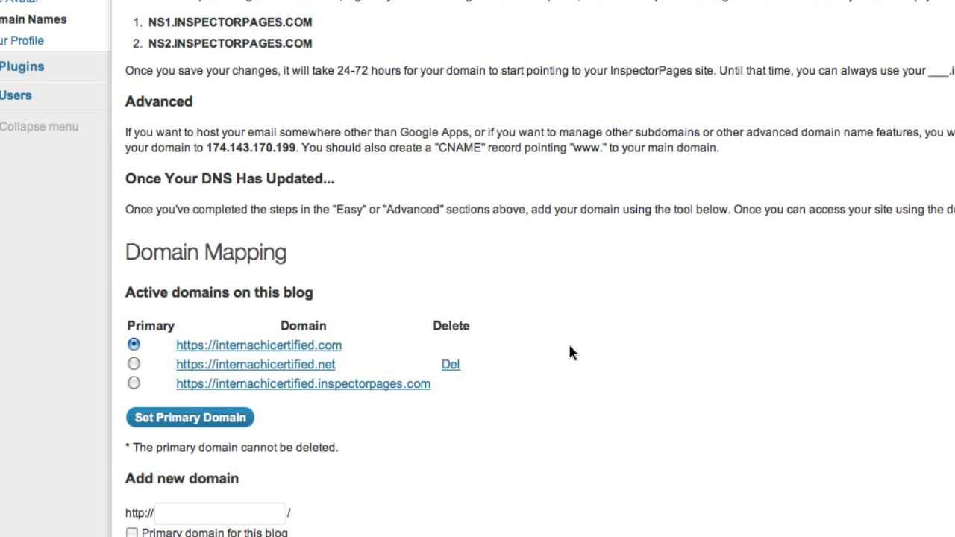
{"action": "scroll", "scroll_direction": "down", "scroll_amount": 3}
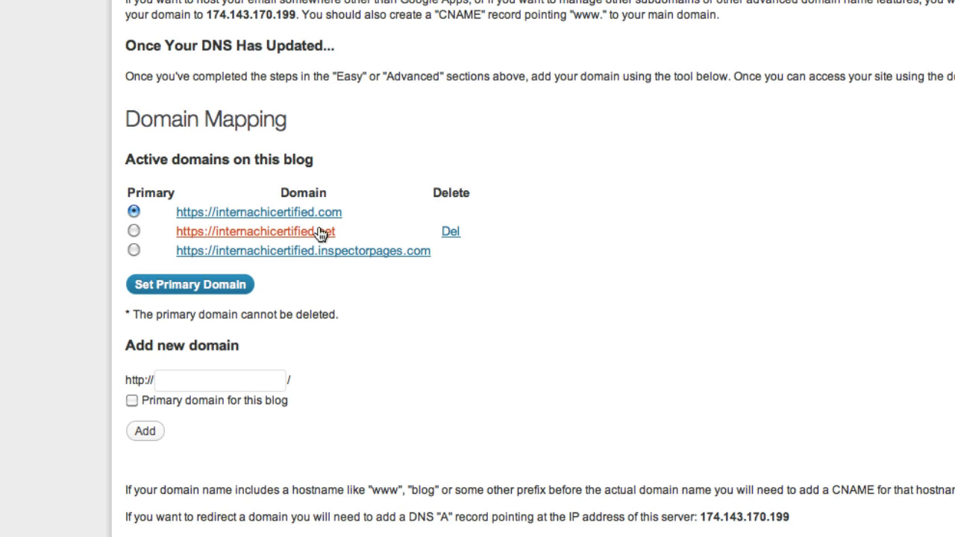
{"action": "left_click", "coordinate": [135, 229]}
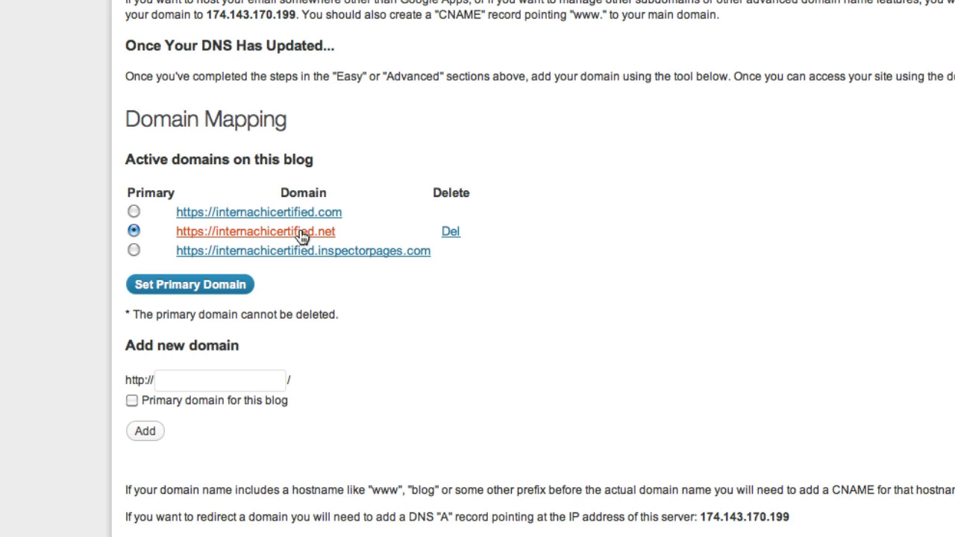
{"action": "mouse_move", "coordinate": [360, 236]}
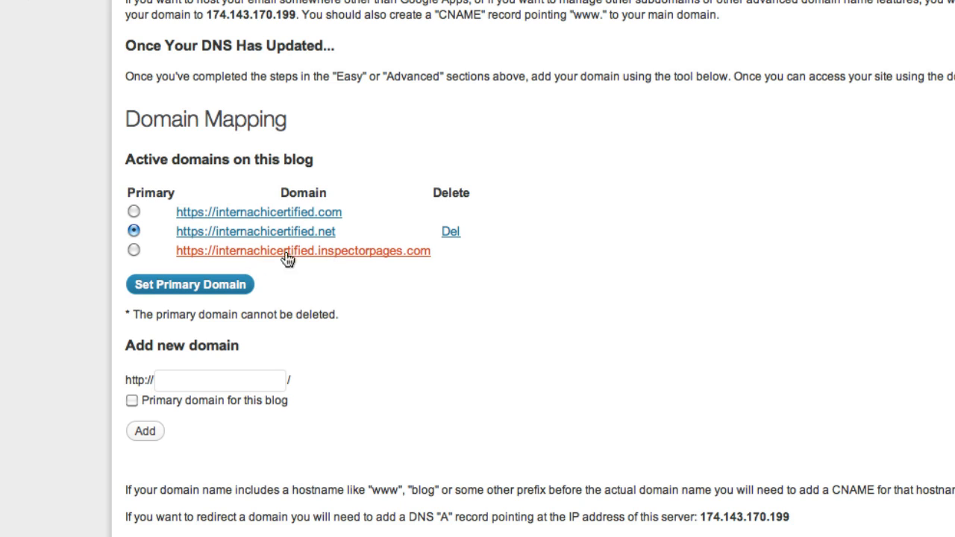
{"action": "mouse_move", "coordinate": [428, 257]}
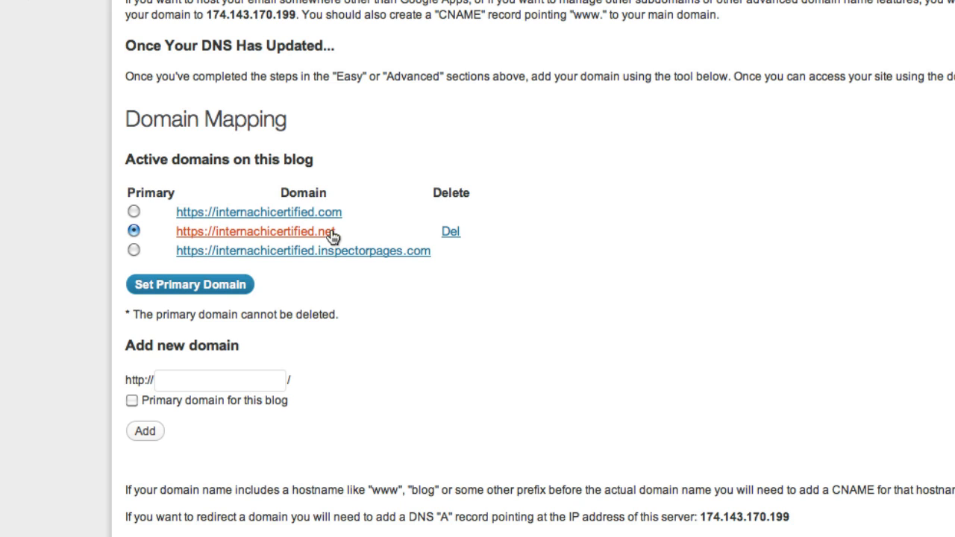
{"action": "mouse_move", "coordinate": [425, 226]}
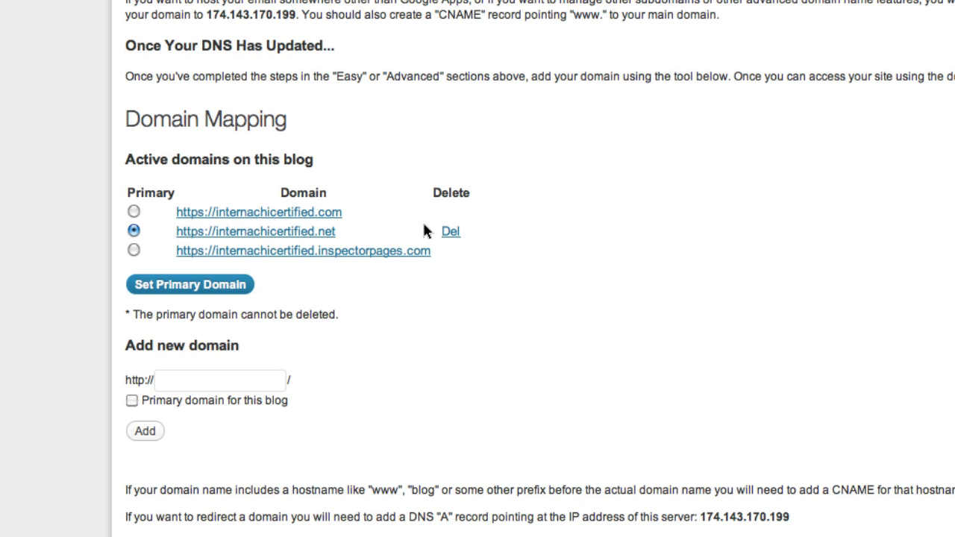